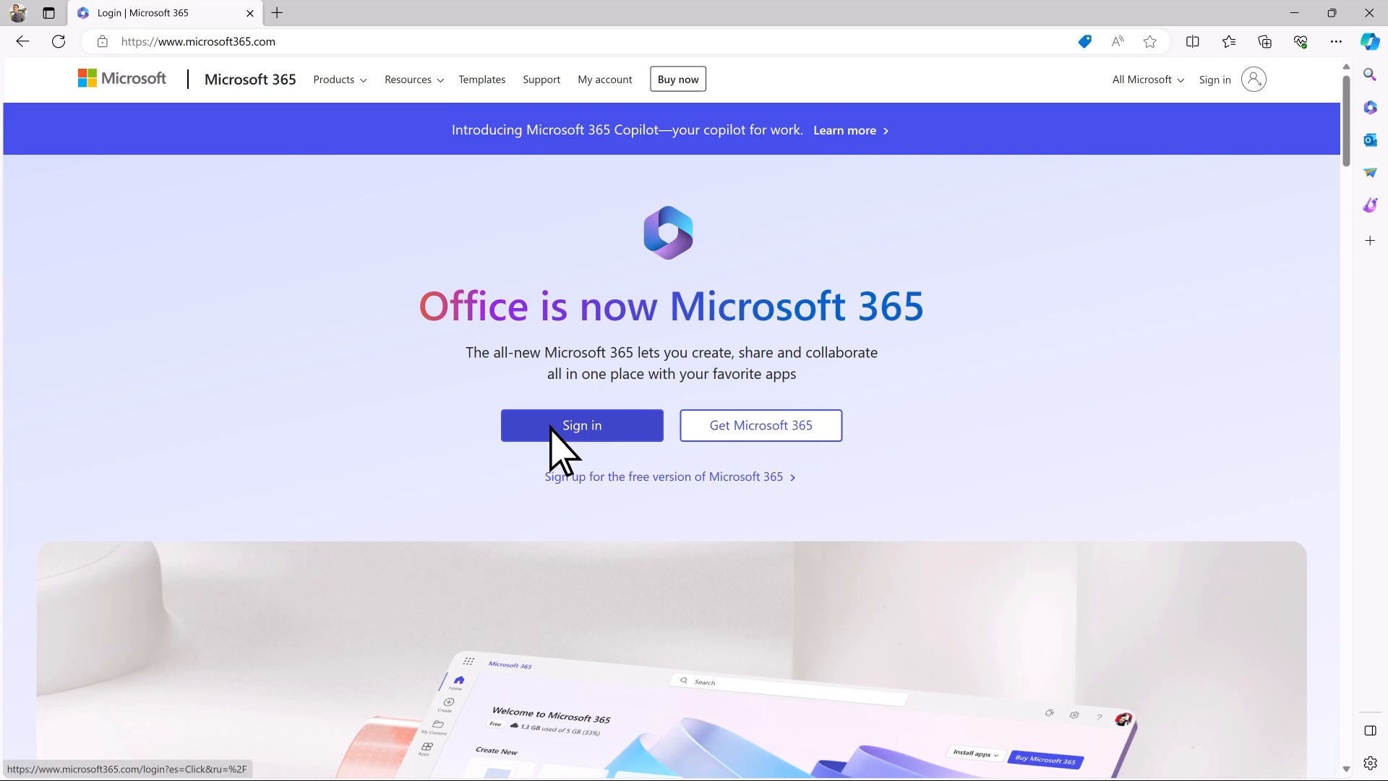
# Sign in on microsoft365.com with the work account email and password.
pyautogui.click(582, 425)
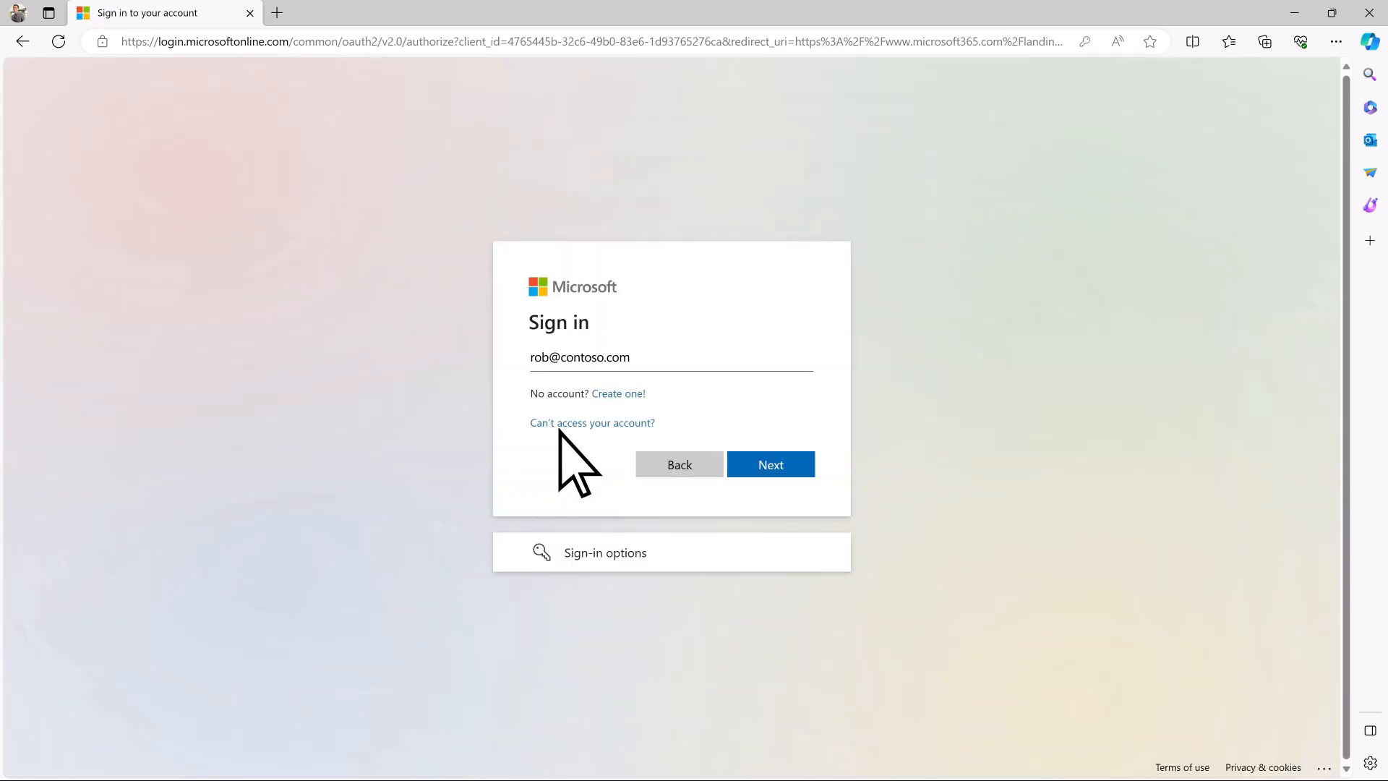
pyautogui.click(770, 464)
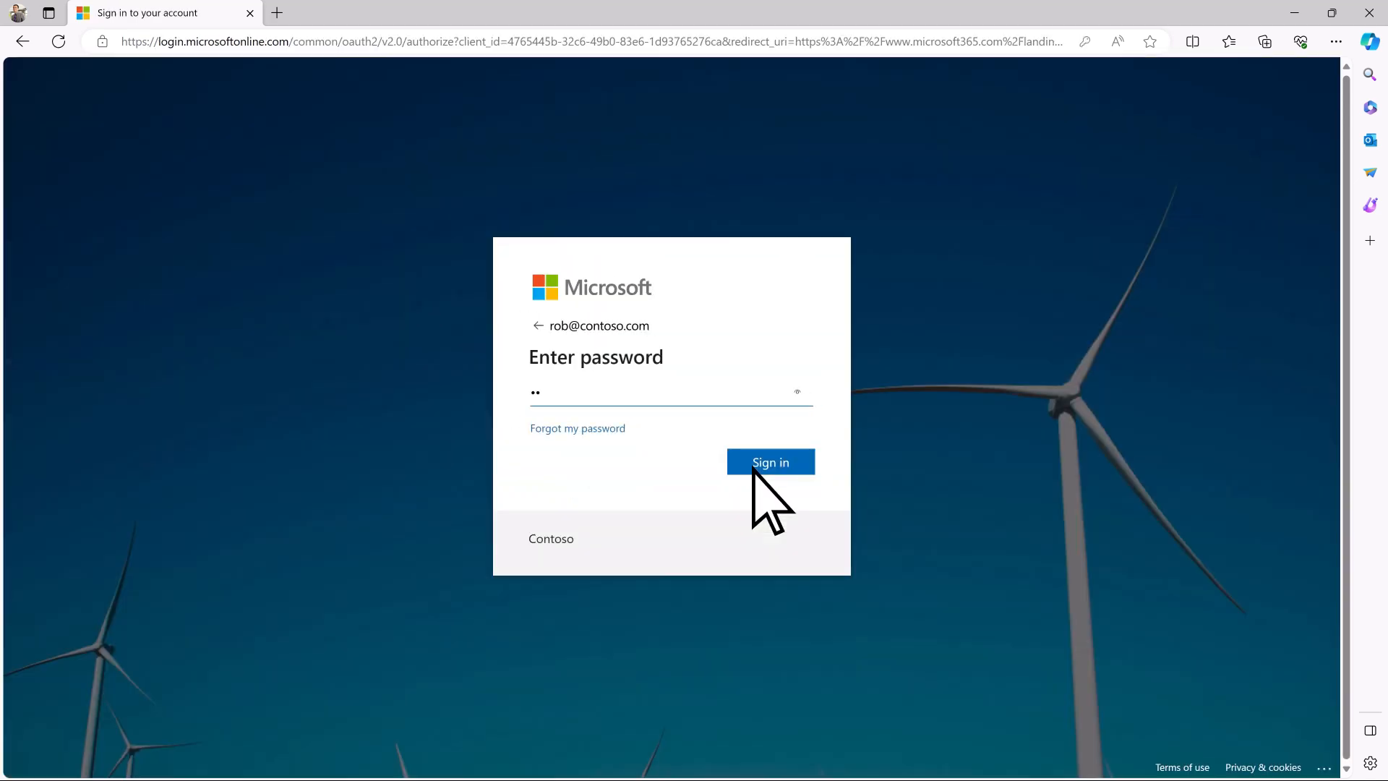
pyautogui.click(770, 462)
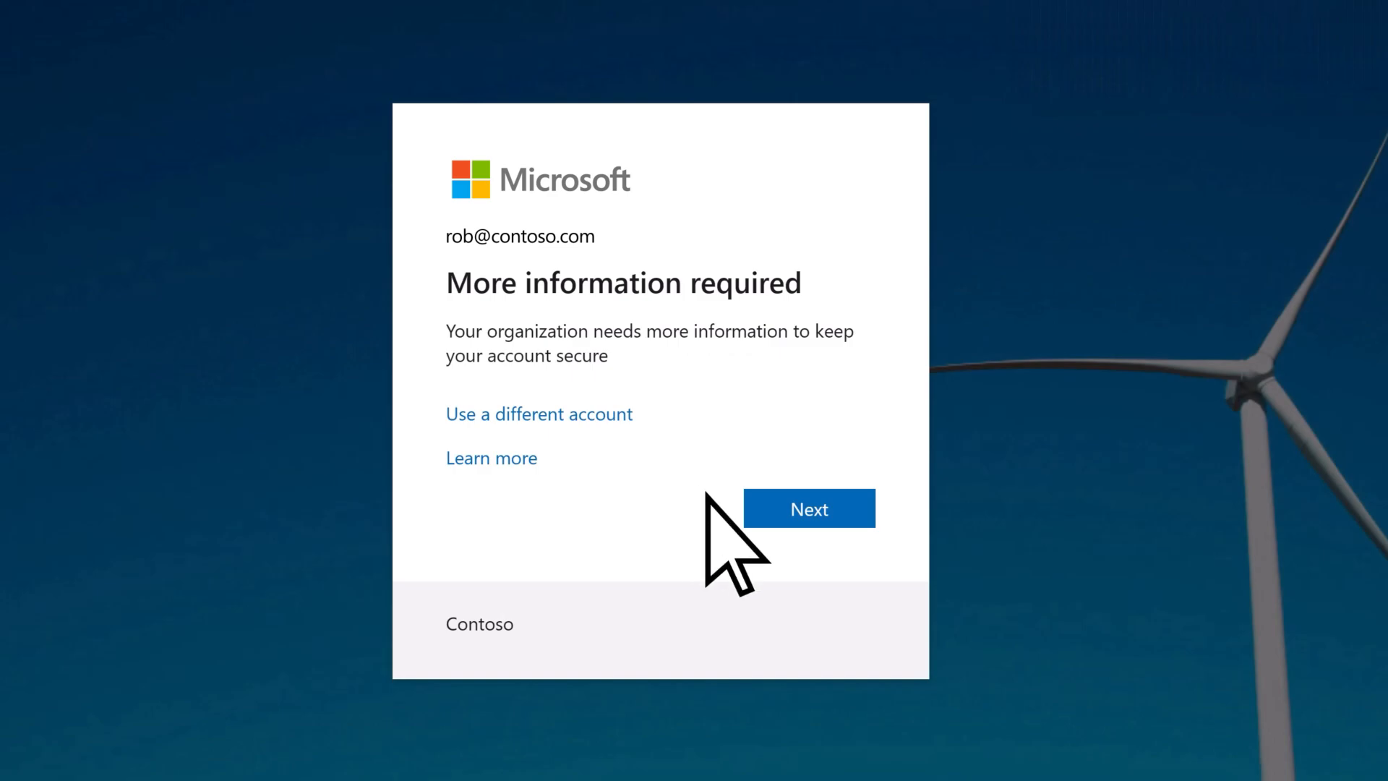
# Continue past the More information required notice to the Keep your account secure setup.
pyautogui.click(809, 508)
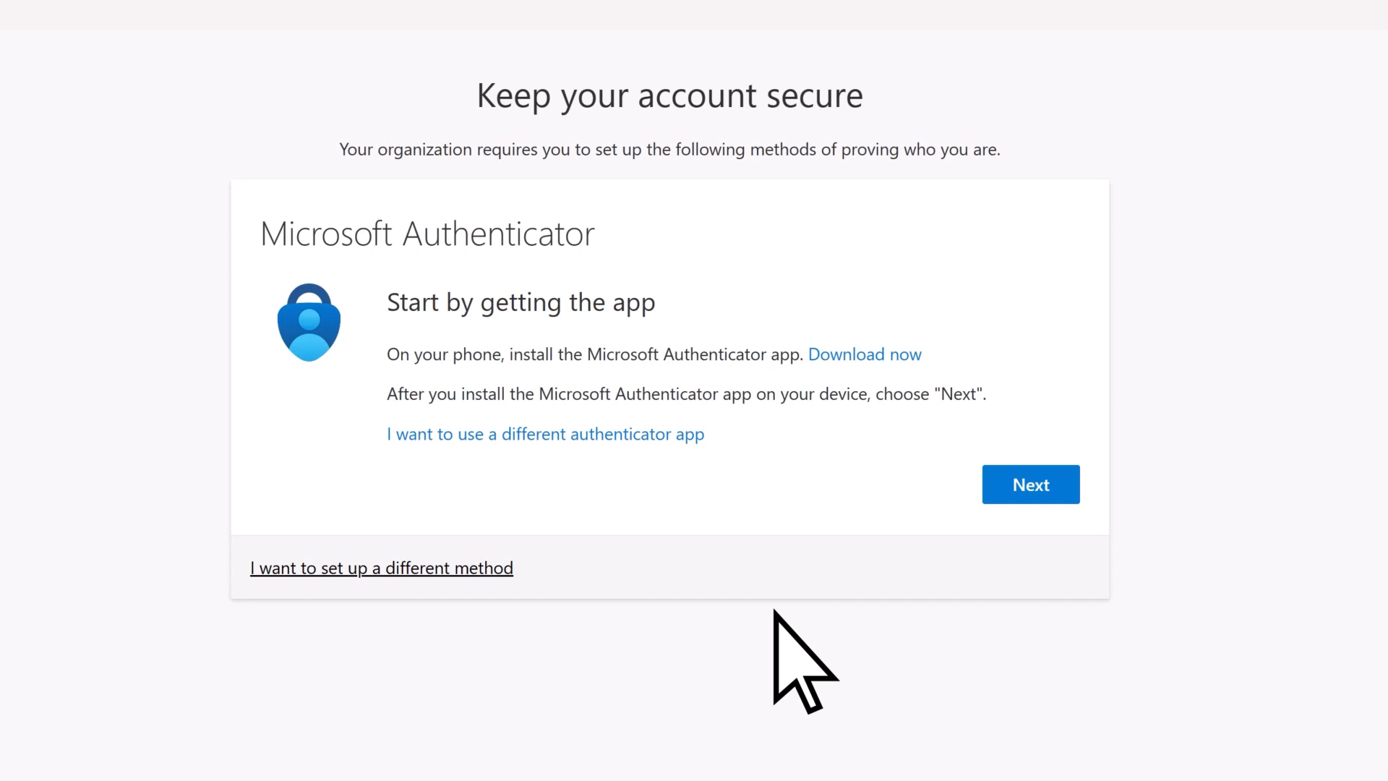
pyautogui.moveTo(898, 389)
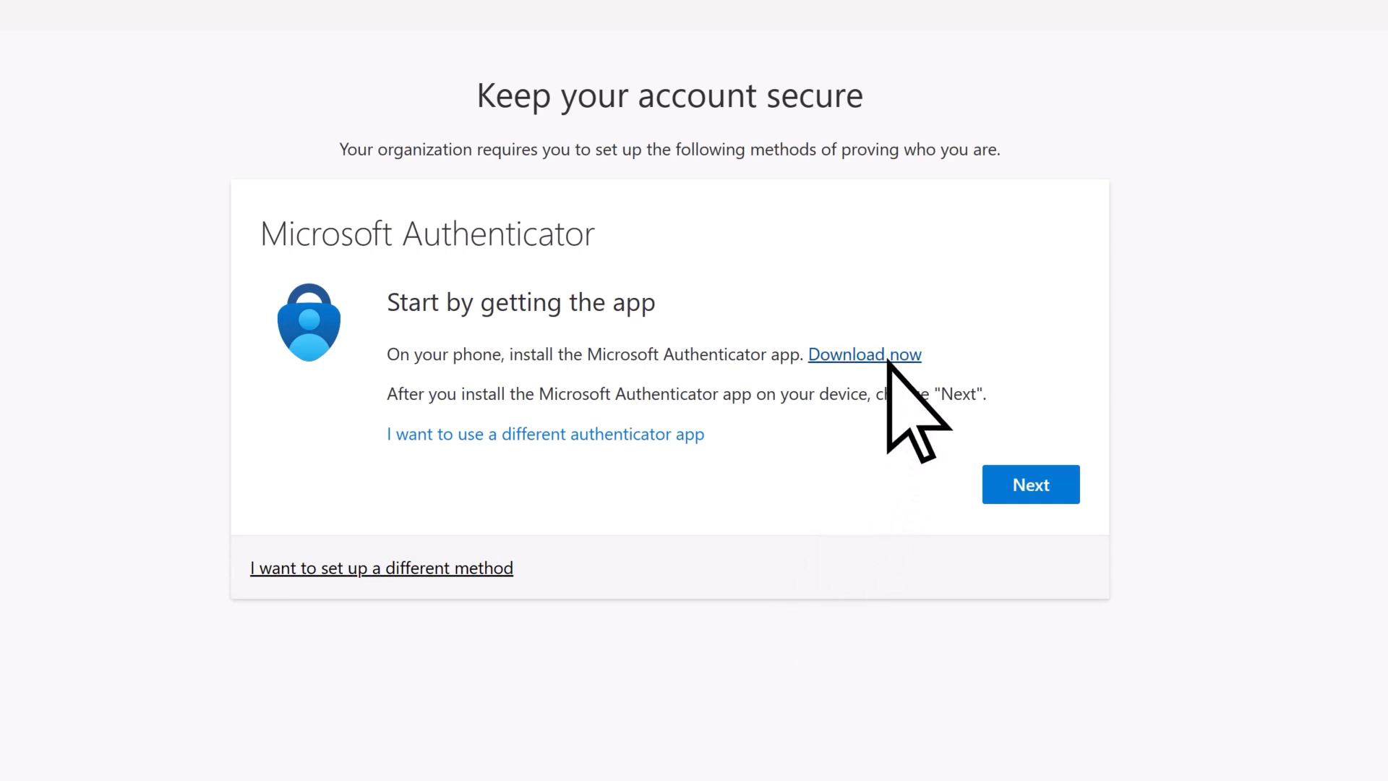
# Open the Authenticator download page and scan its Android QR code to reach the Play Store.
pyautogui.click(864, 354)
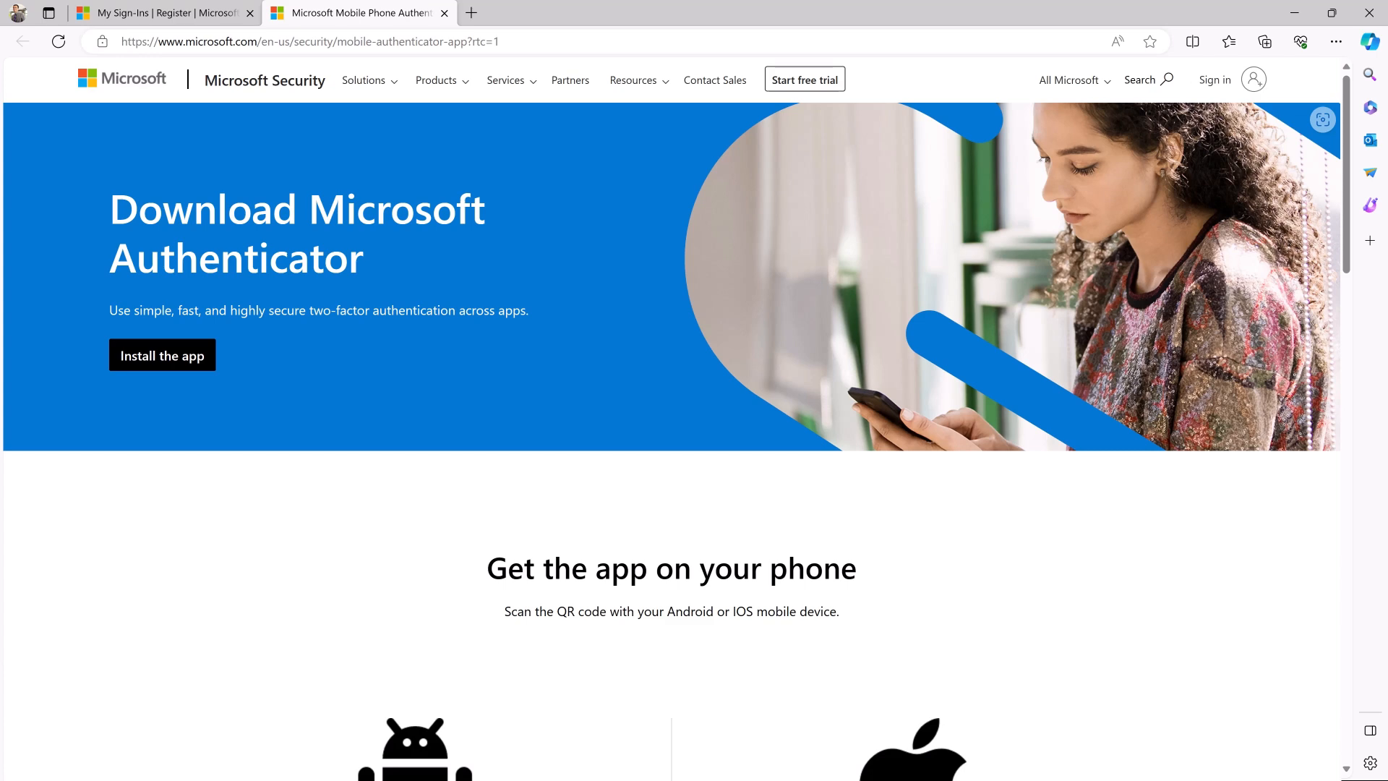
pyautogui.scroll(-3)
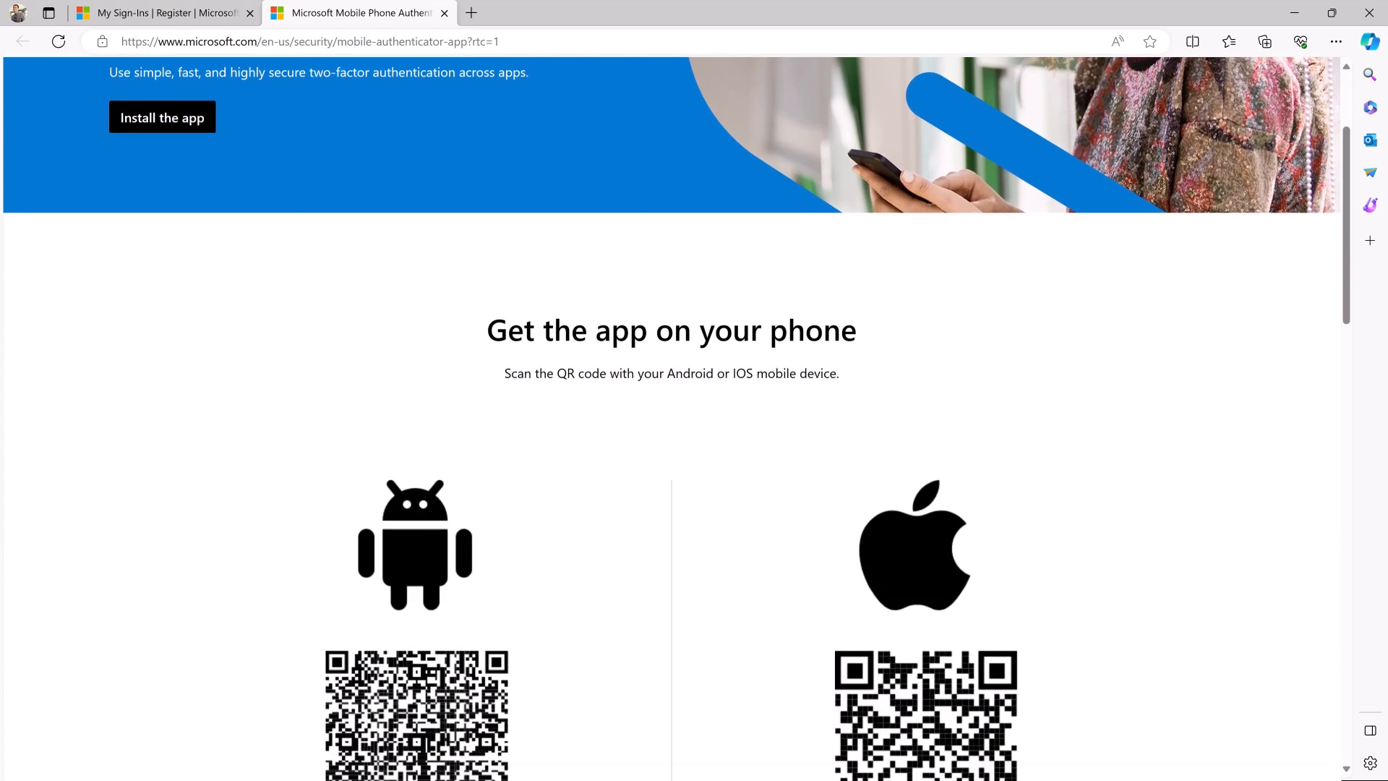
pyautogui.scroll(-3)
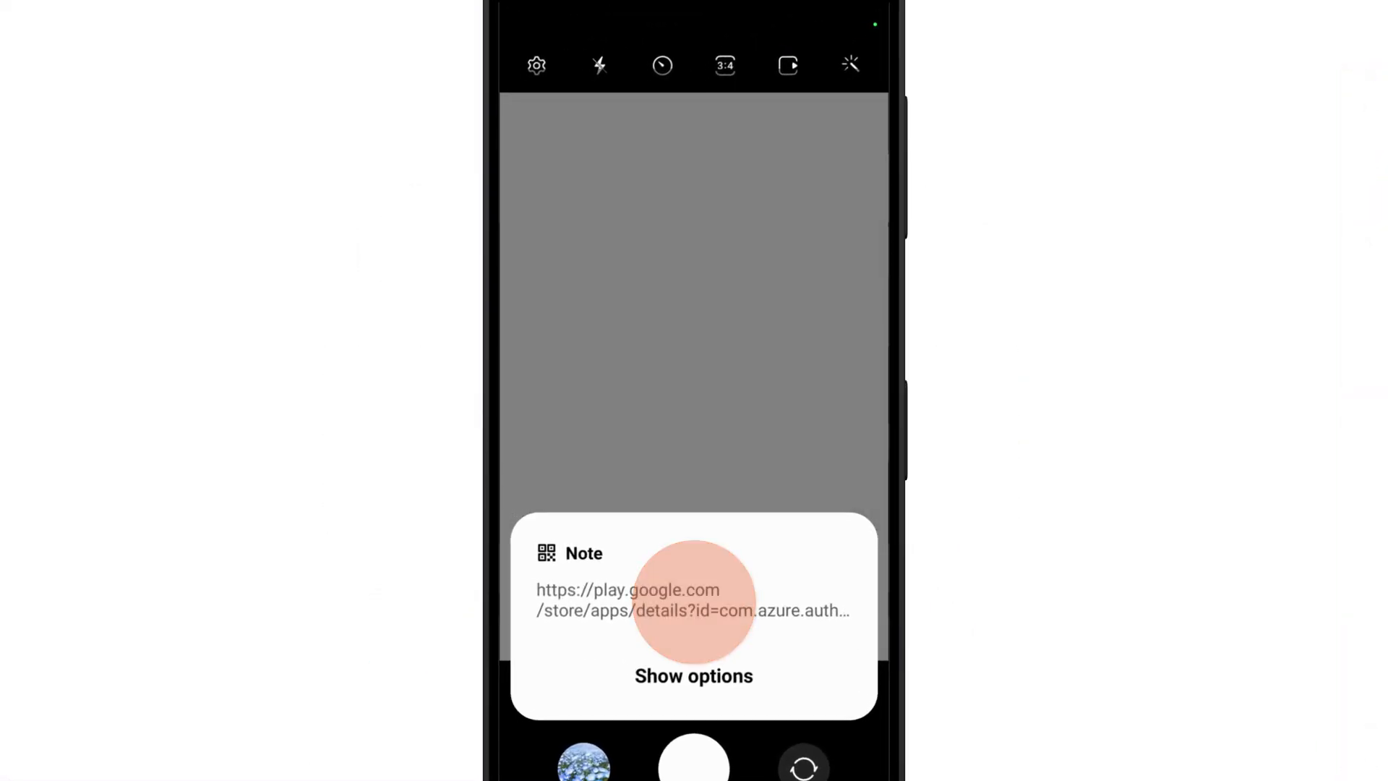
pyautogui.click(681, 600)
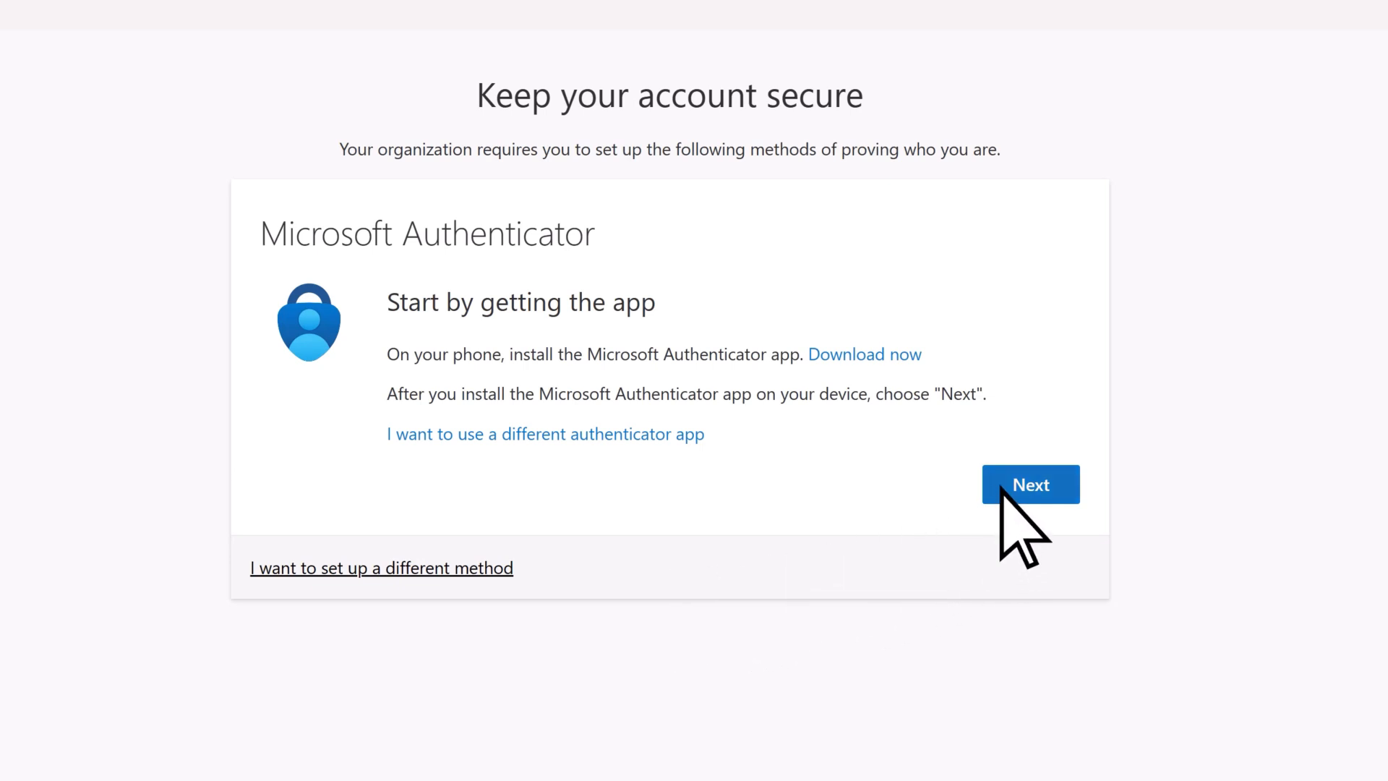
# Launch the installed Authenticator app, accepting the privacy notice without sharing usage data.
pyautogui.click(1031, 484)
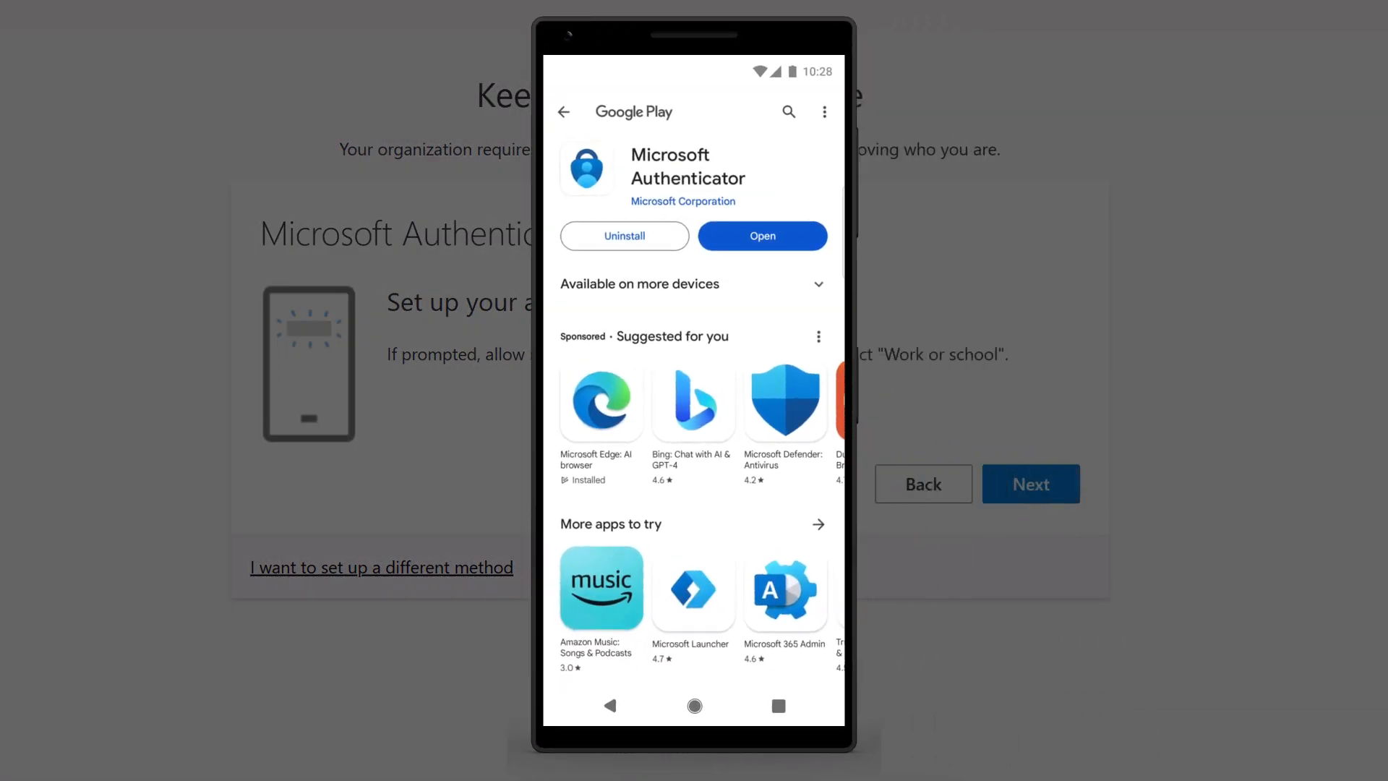
pyautogui.click(761, 236)
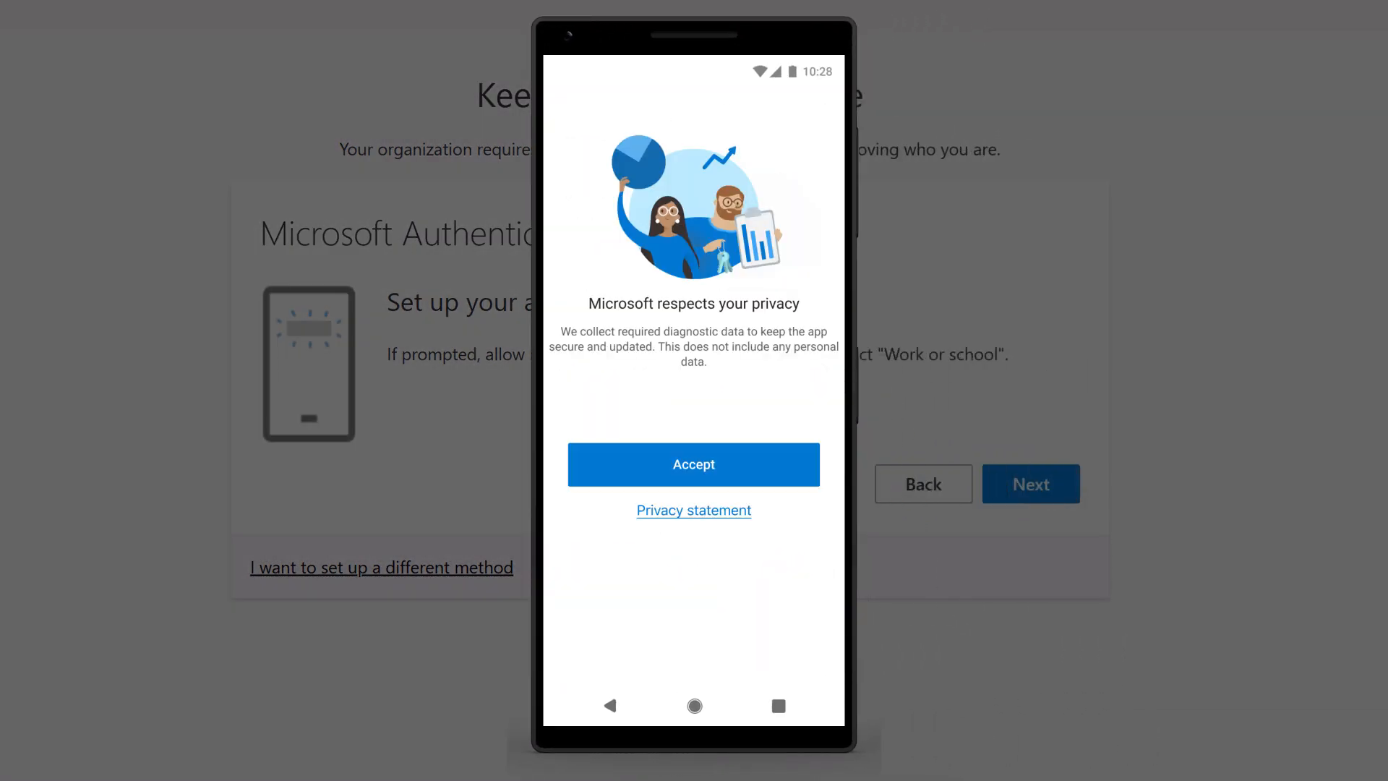
pyautogui.click(693, 464)
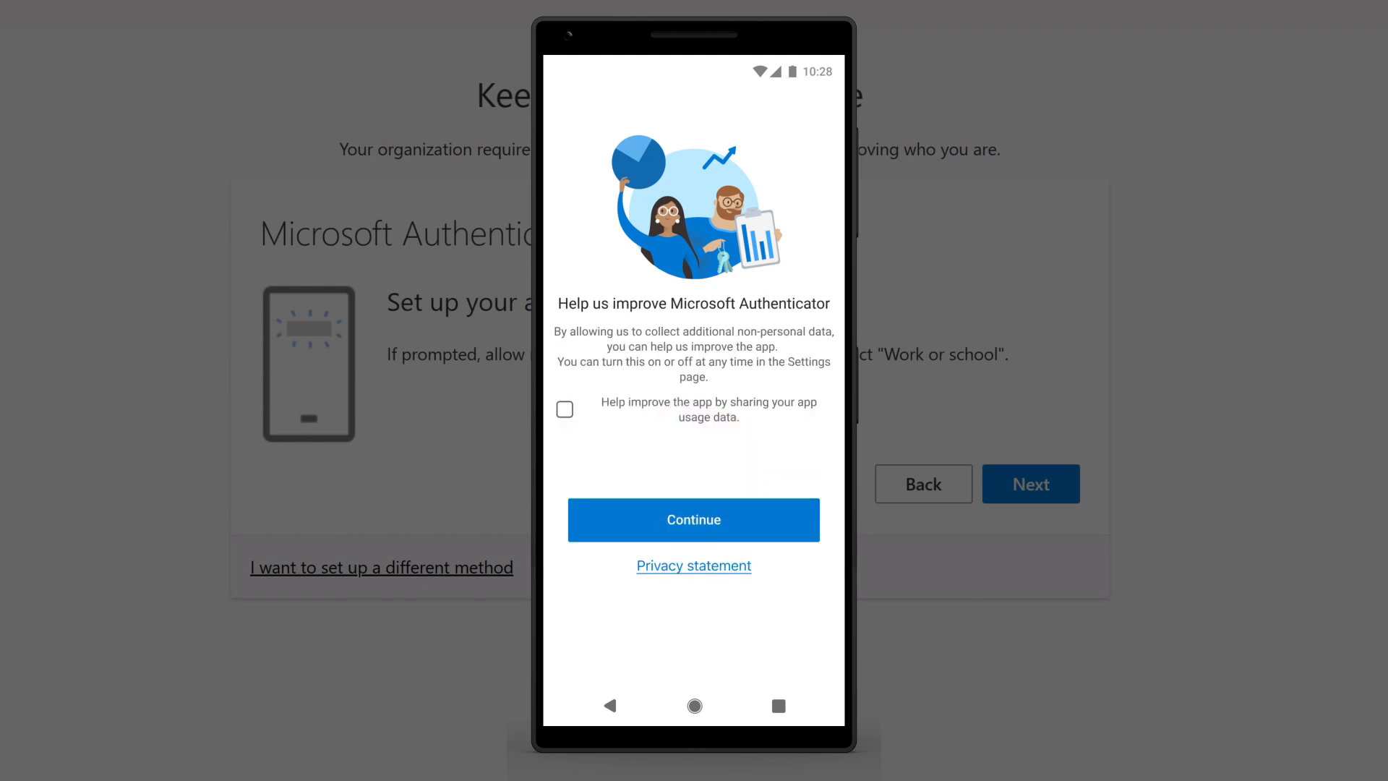
pyautogui.click(693, 520)
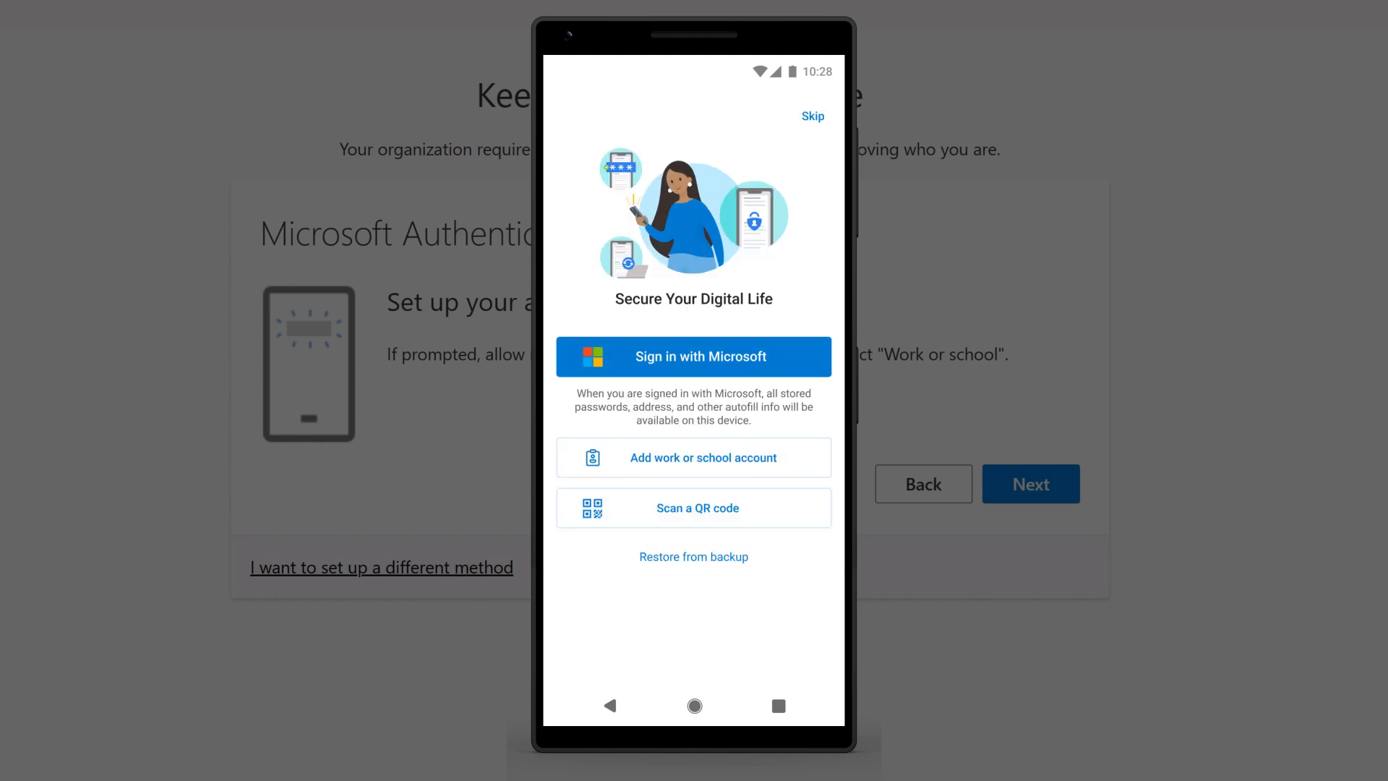
# Add a work or school account by QR code, allowing camera access while using the app.
pyautogui.click(693, 458)
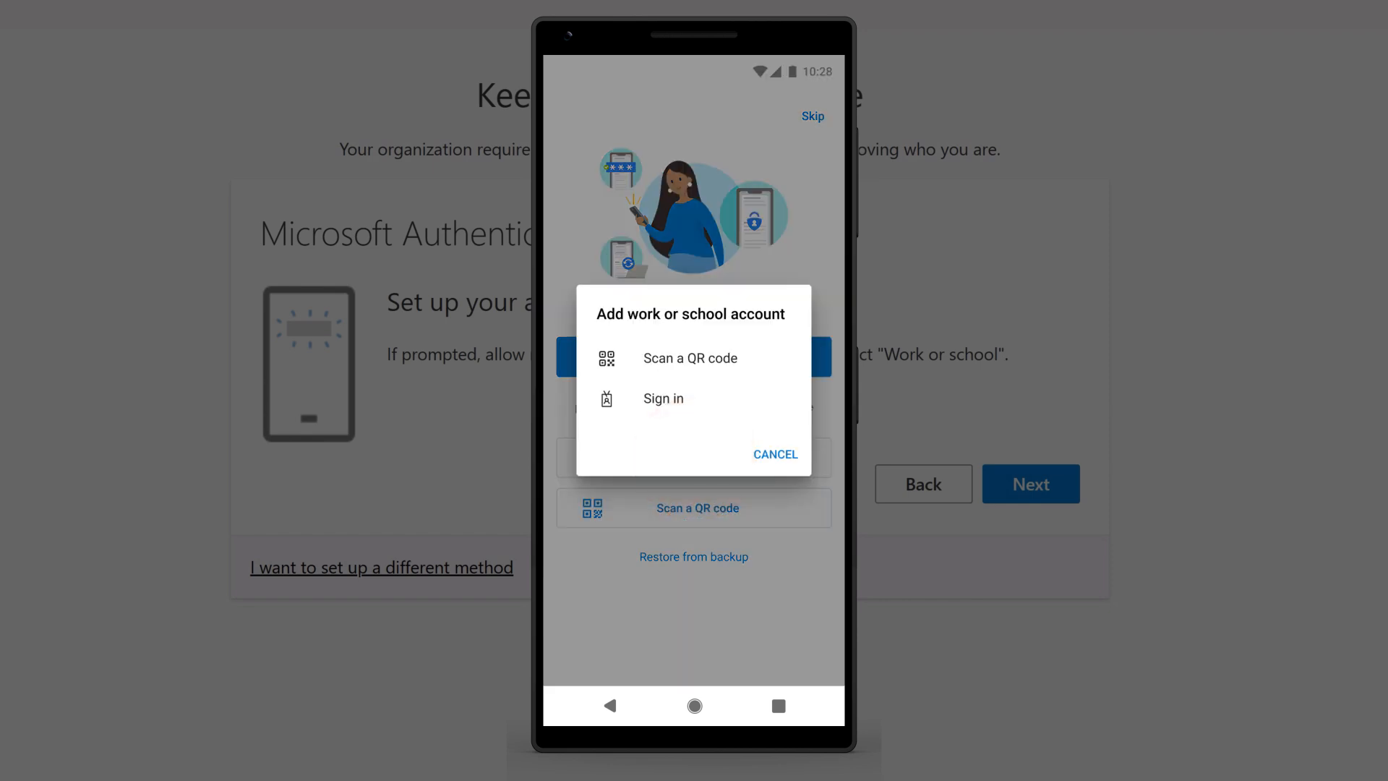
pyautogui.click(690, 358)
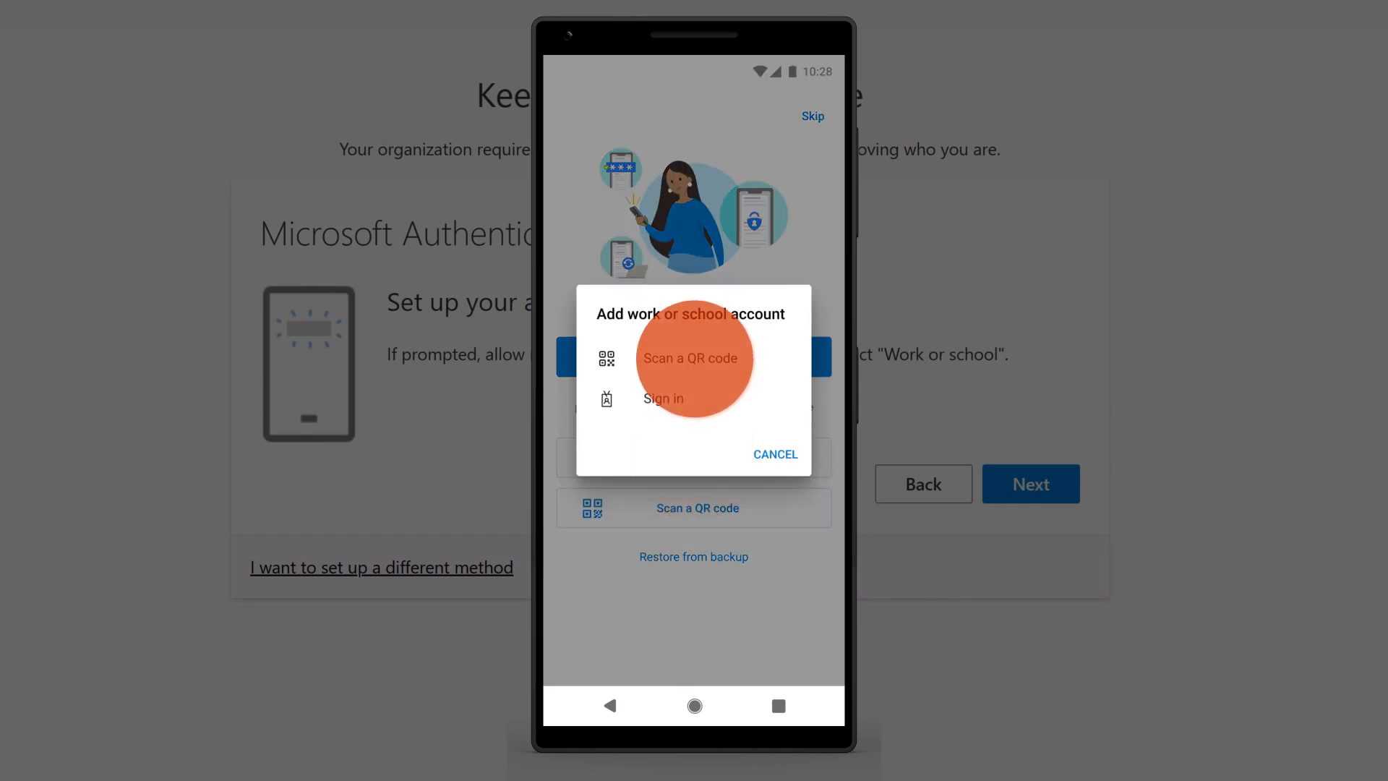
pyautogui.click(690, 357)
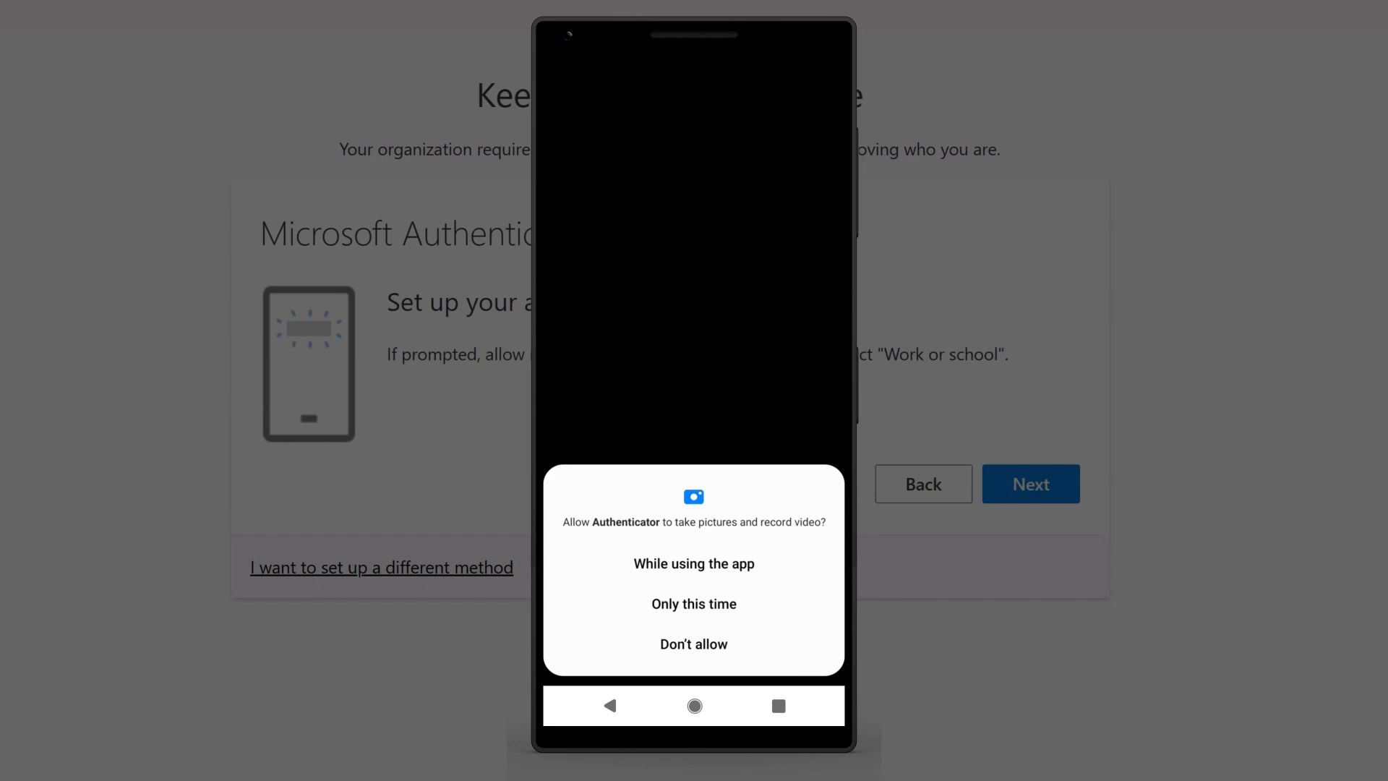
pyautogui.click(693, 564)
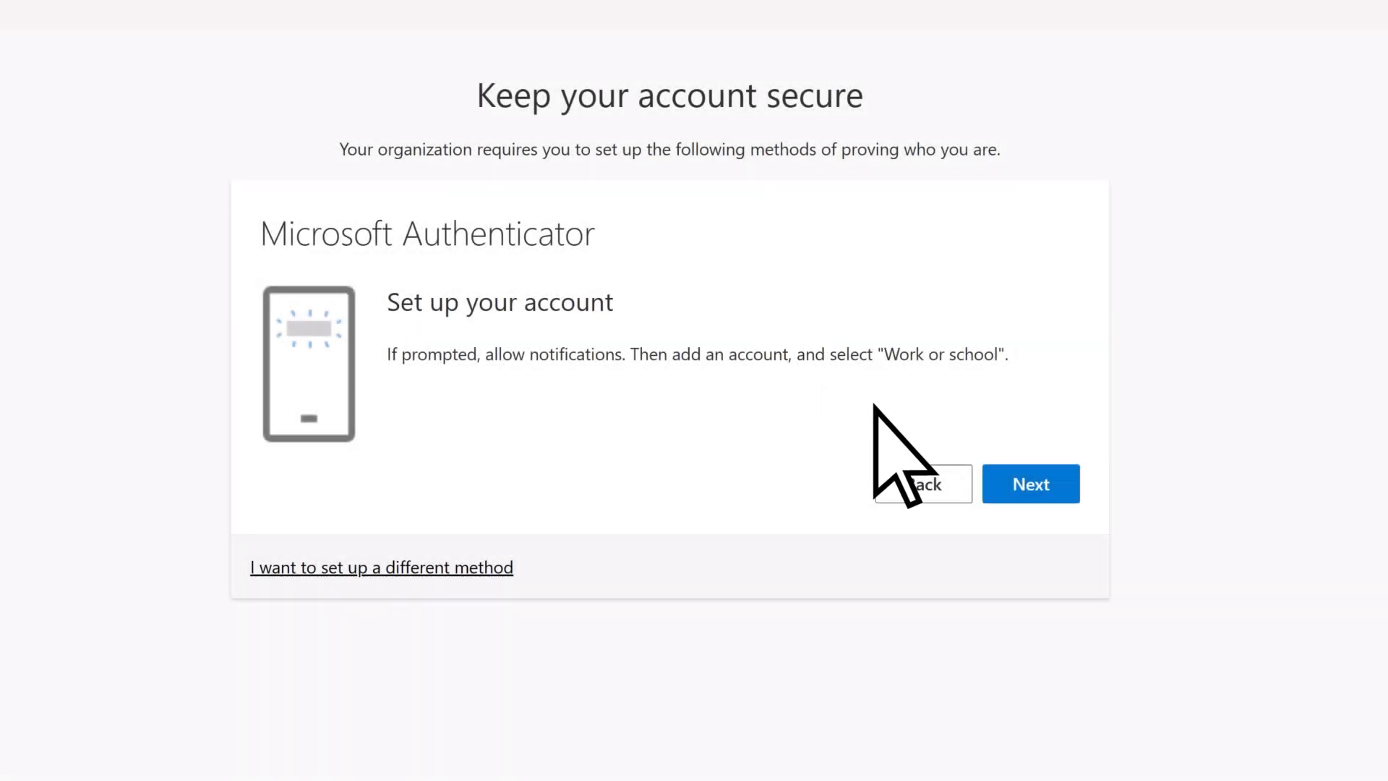
# Scan the account QR code, approve the test notification, and finish security setup.
pyautogui.click(1031, 483)
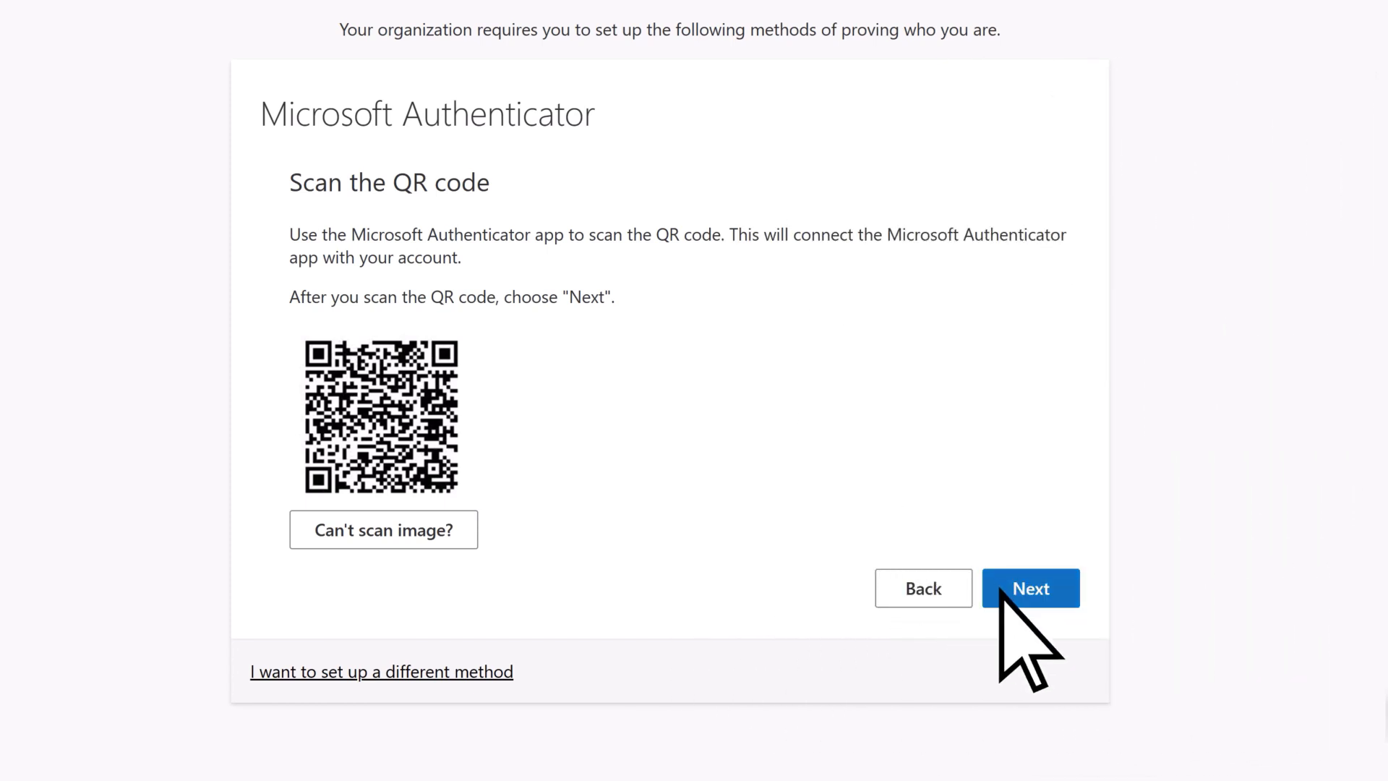
pyautogui.click(1031, 588)
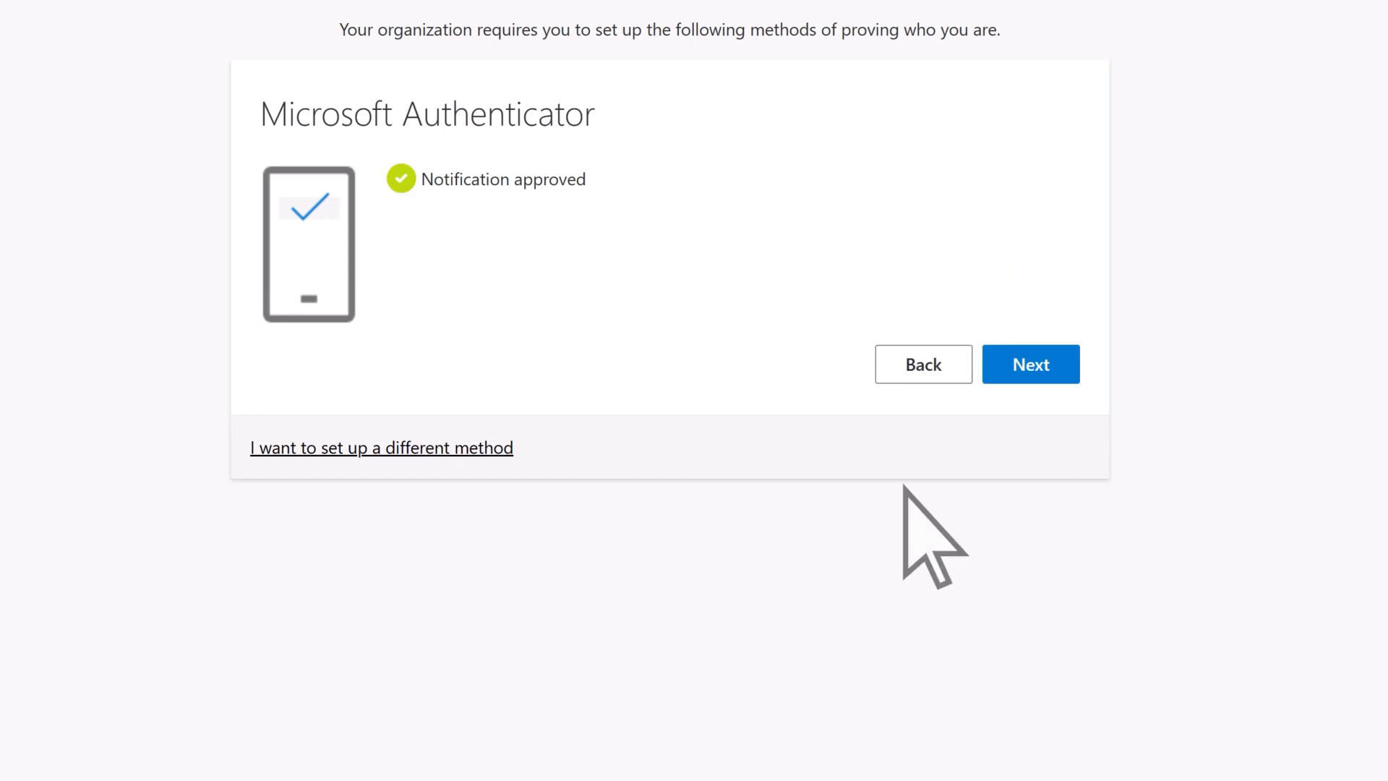
pyautogui.click(1031, 363)
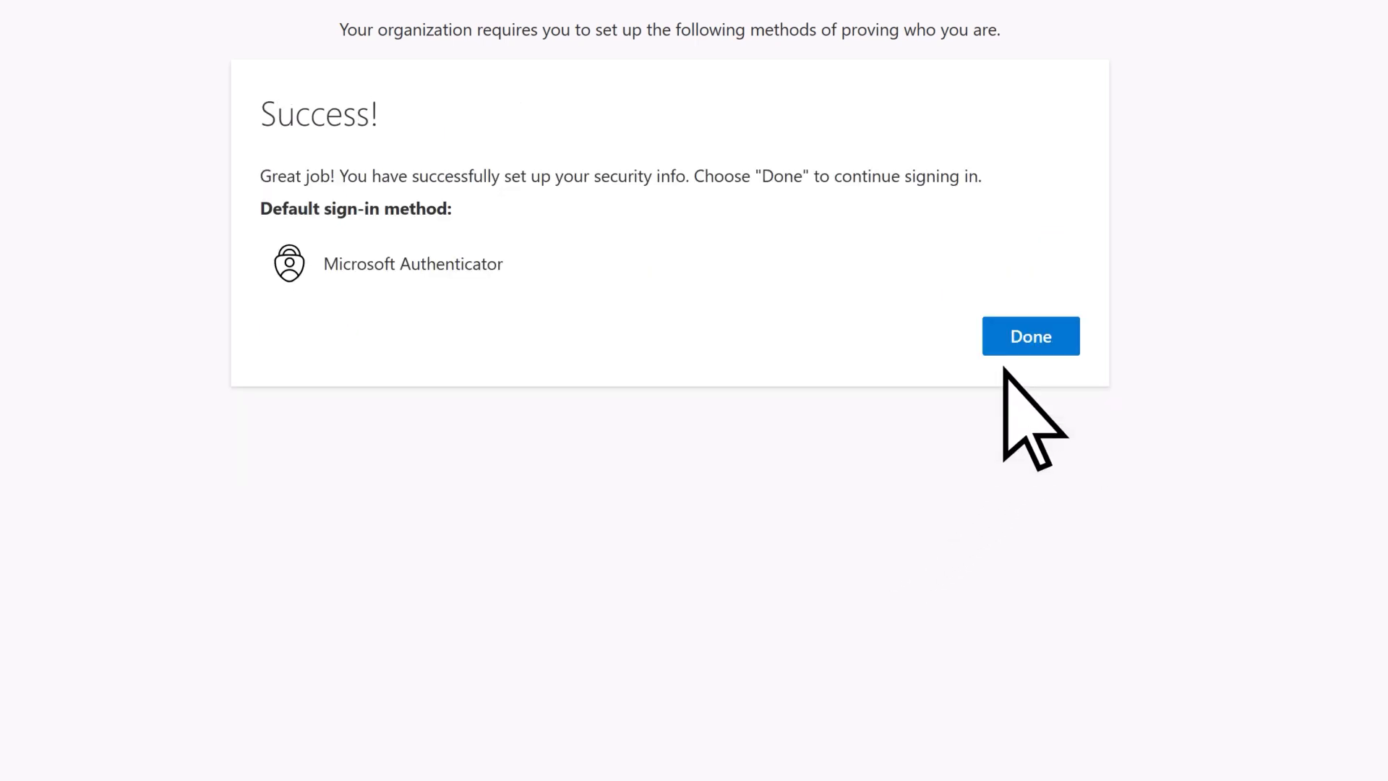
pyautogui.click(1030, 336)
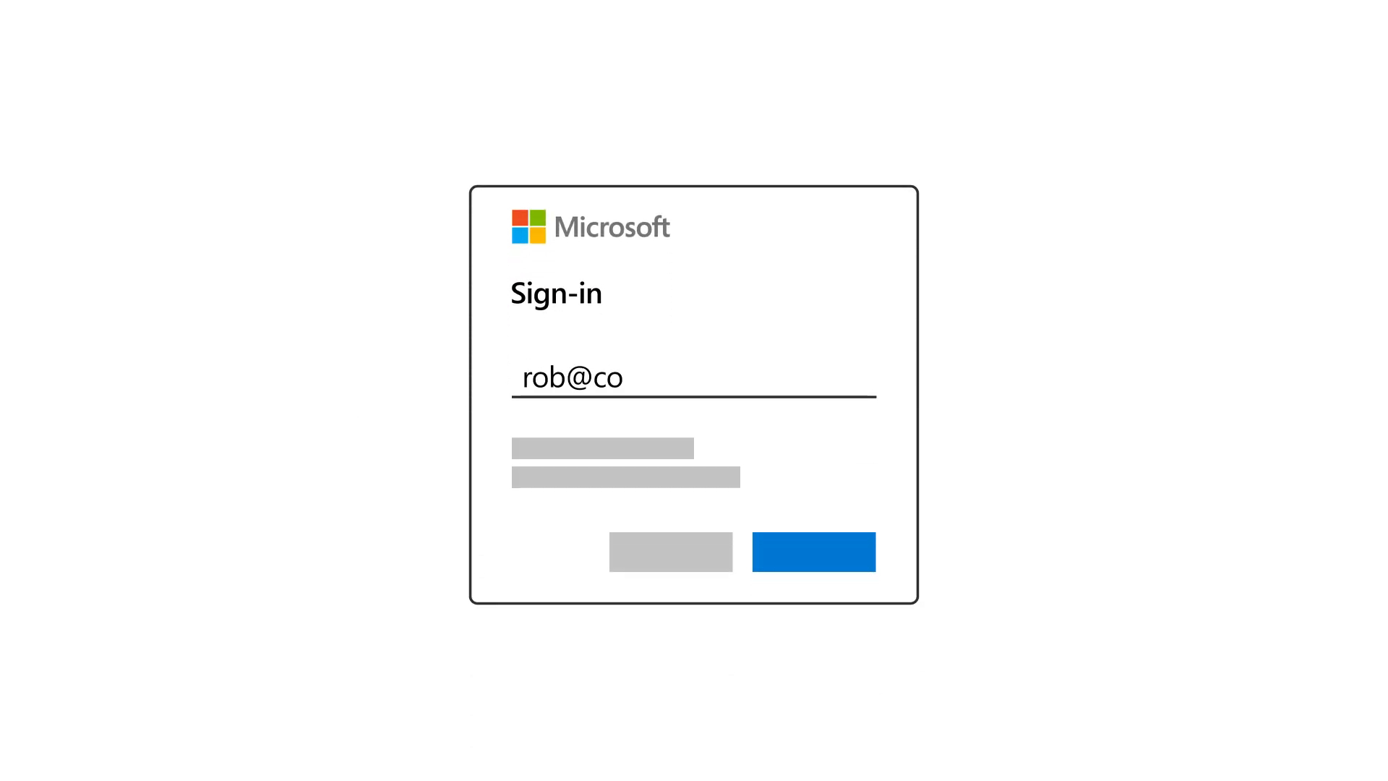
pyautogui.click(815, 558)
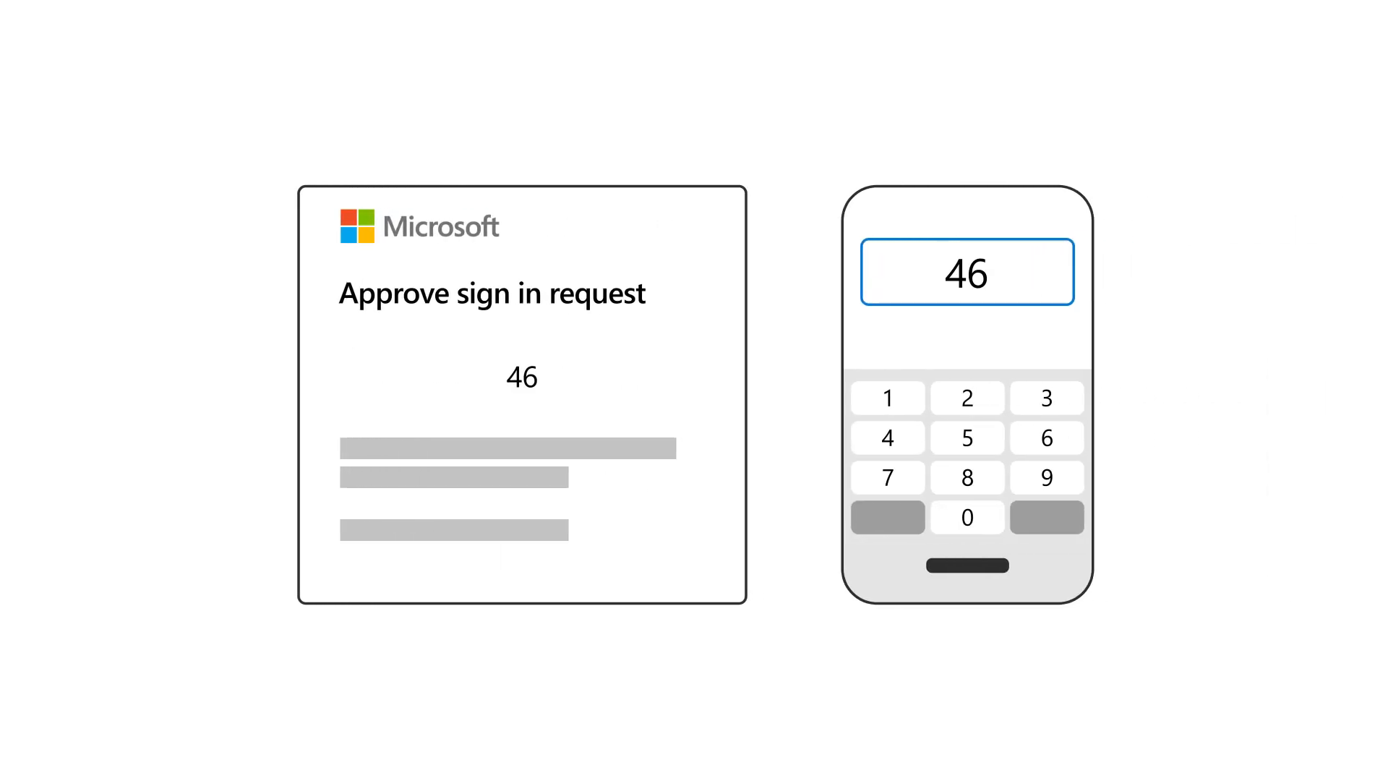